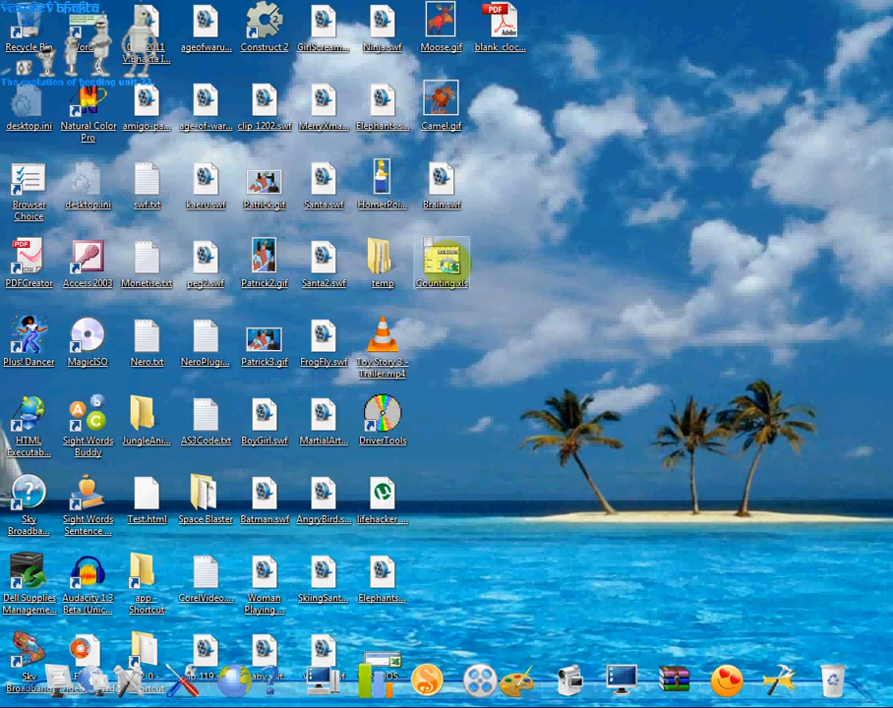
pyautogui.moveTo(442, 264)
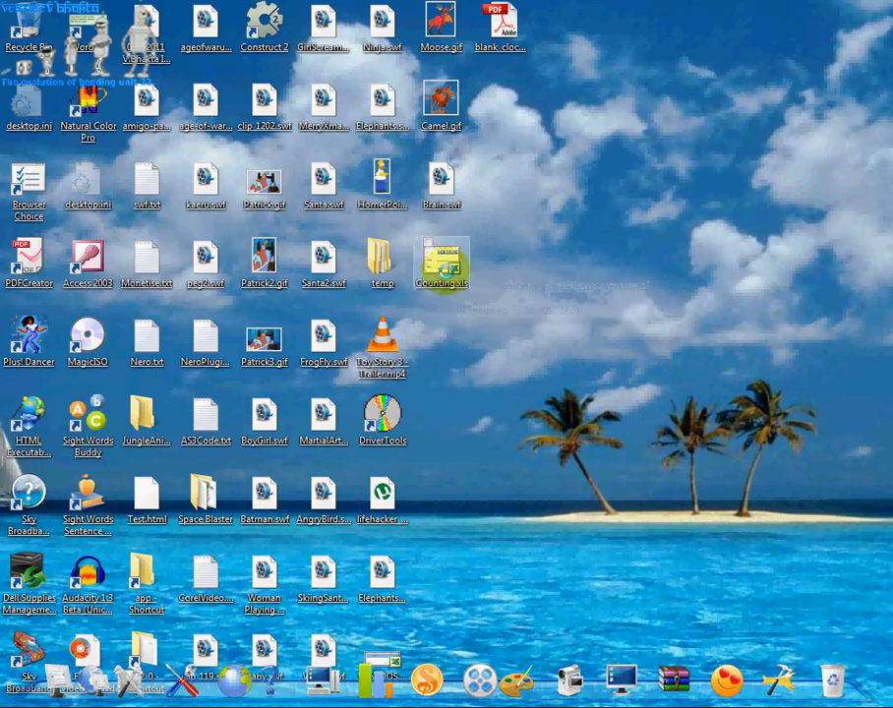
pyautogui.moveTo(440, 260)
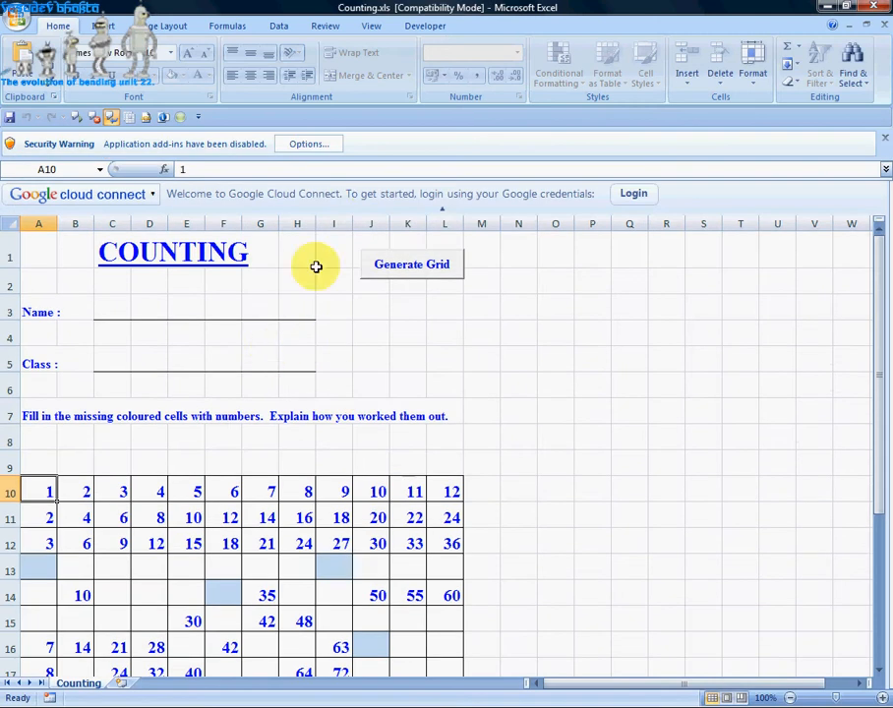
# Dismiss the add-in Security Warning via Options and OK, then select the COUNTING title.
pyautogui.click(309, 143)
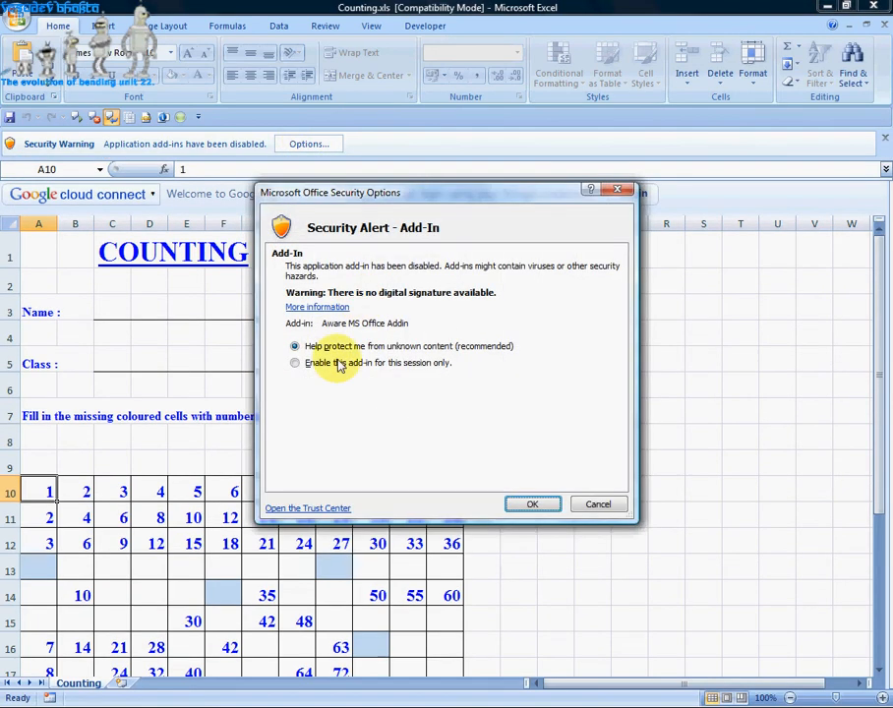
pyautogui.click(532, 504)
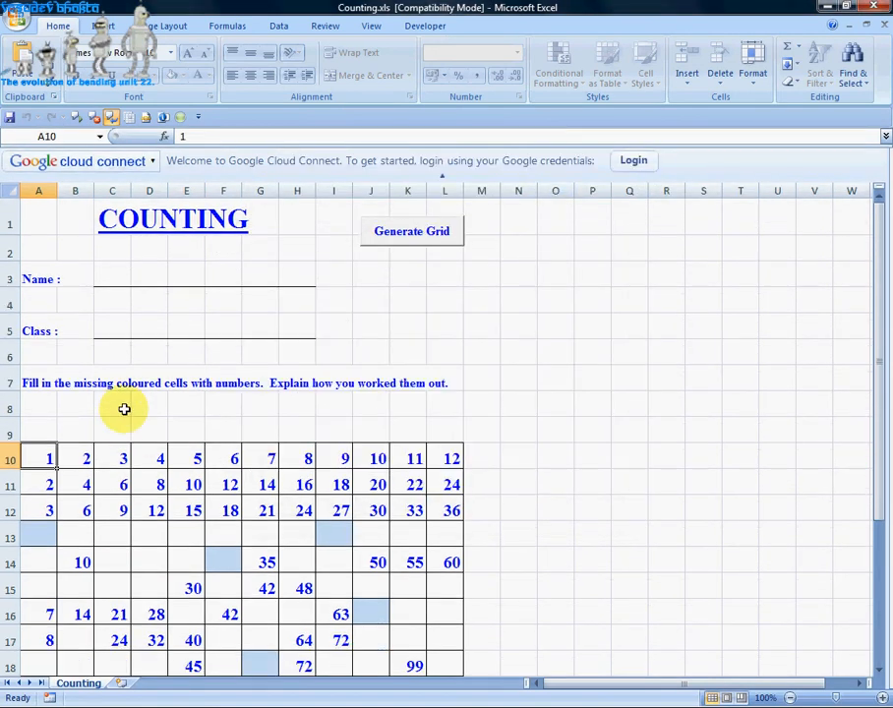
pyautogui.moveTo(93, 272)
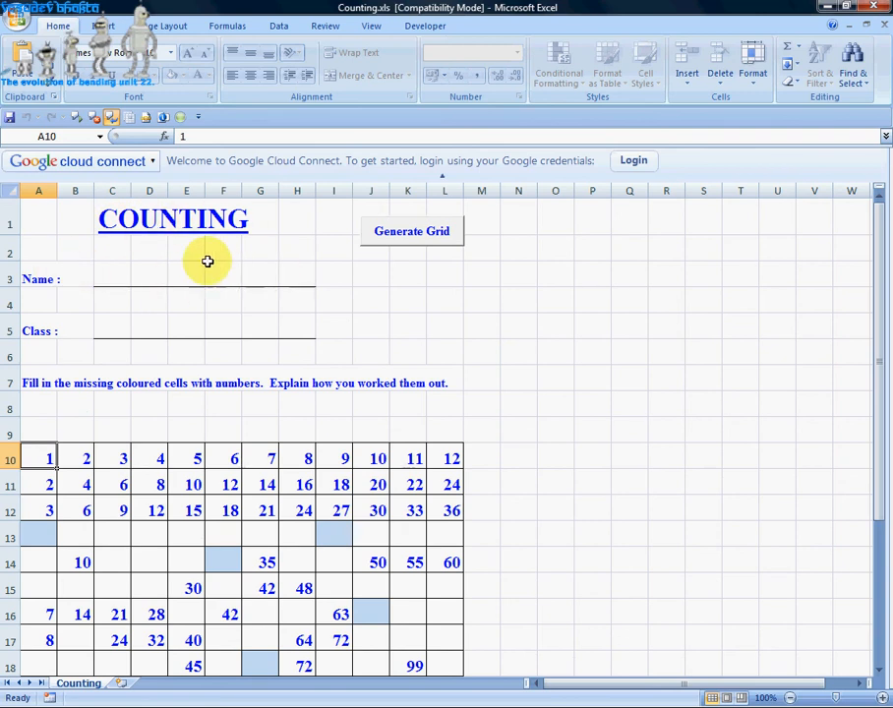
pyautogui.moveTo(99, 214)
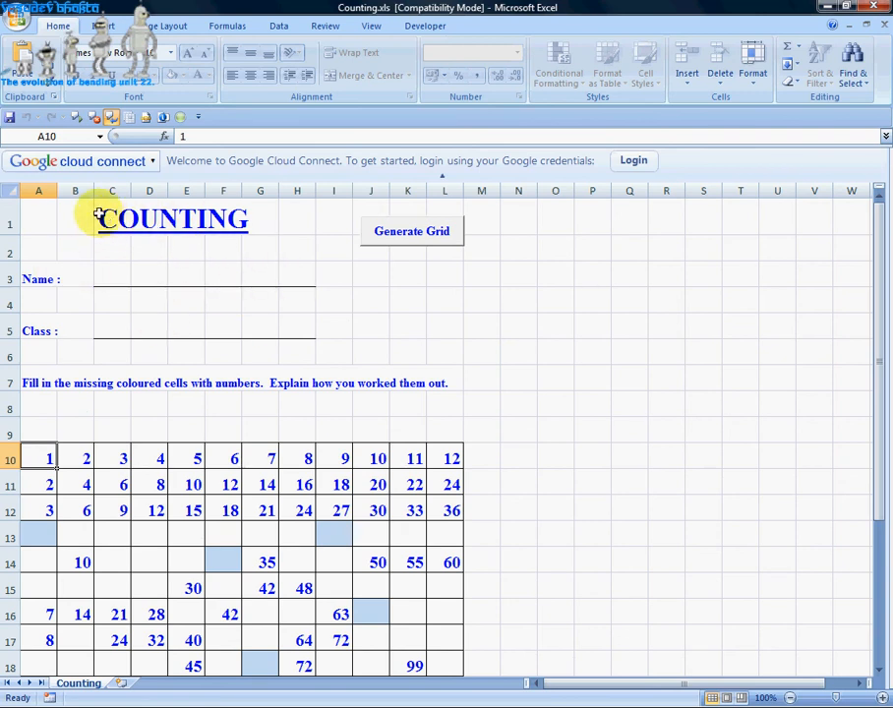
pyautogui.click(111, 218)
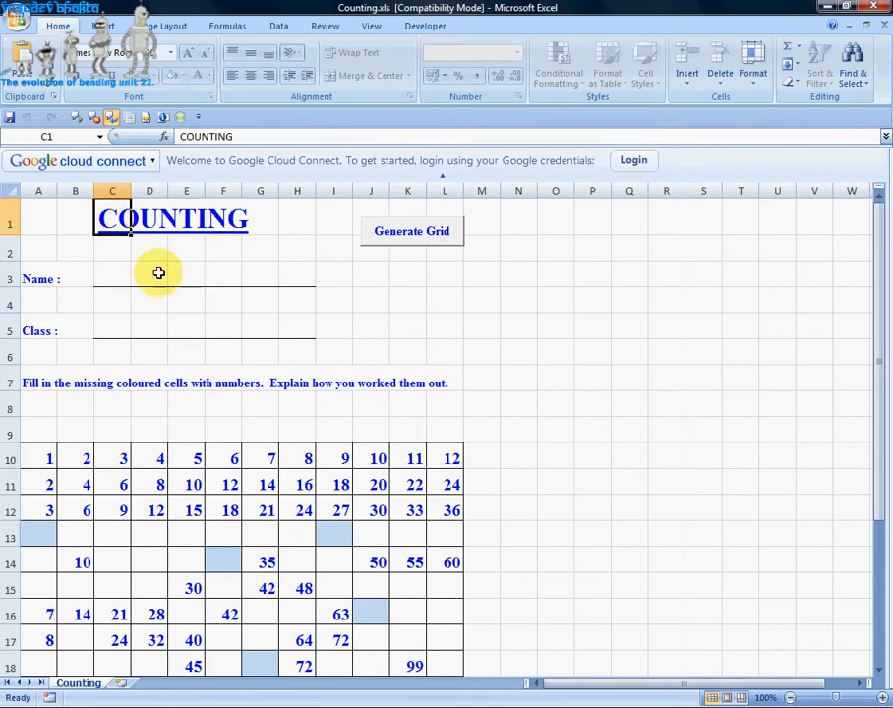
pyautogui.click(148, 274)
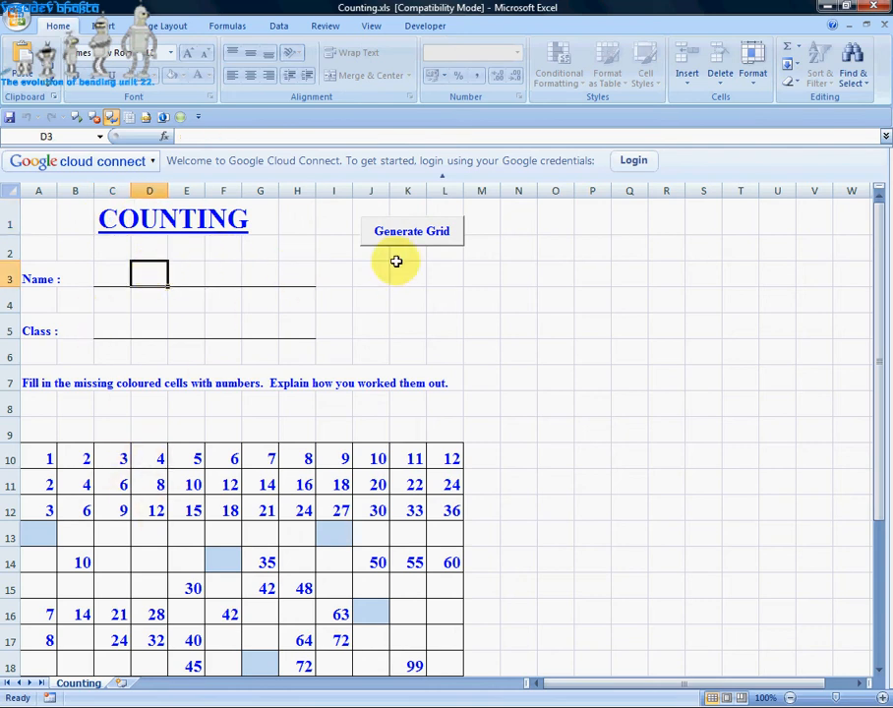
pyautogui.moveTo(131, 404)
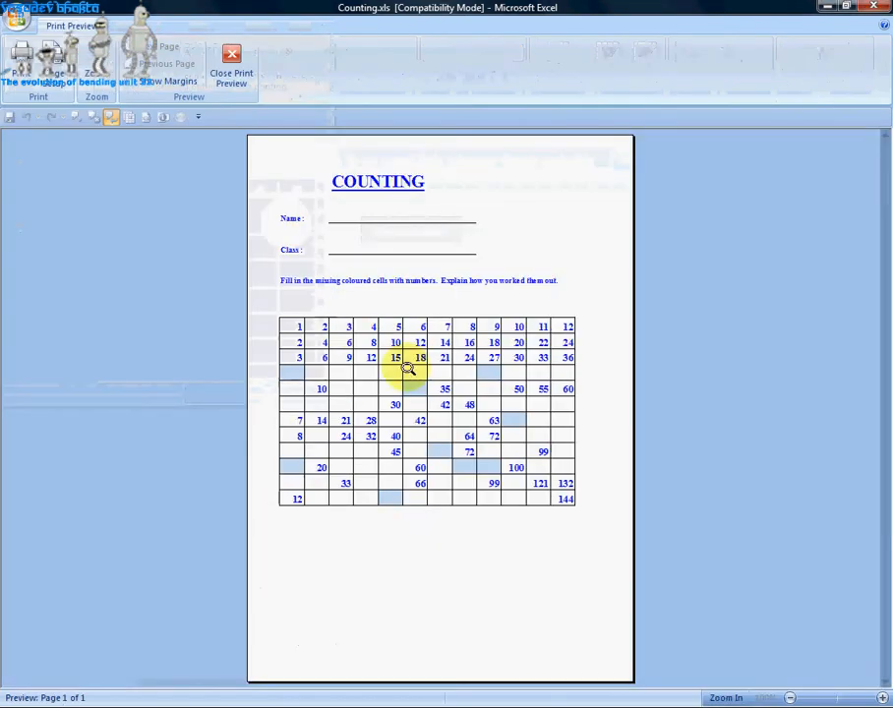
pyautogui.click(231, 78)
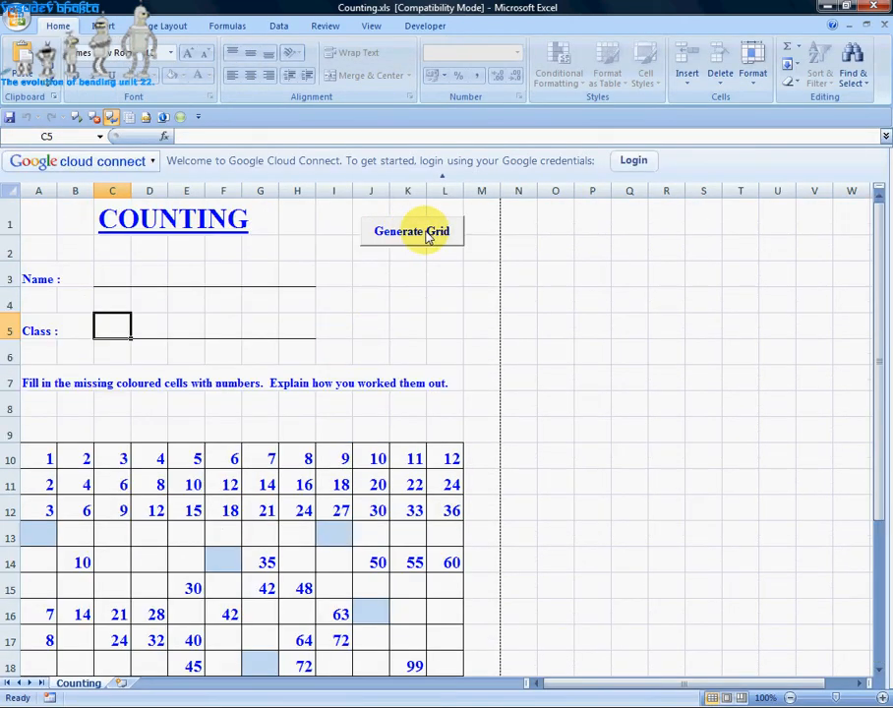
# Generate a new times-table grid and inspect its first and second rows.
pyautogui.click(411, 230)
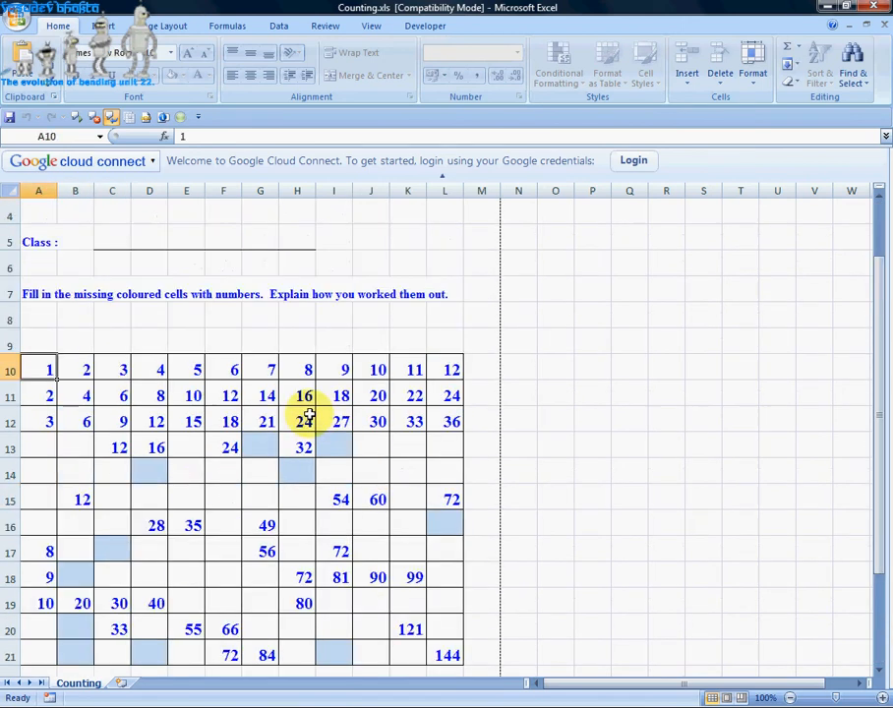
pyautogui.click(47, 368)
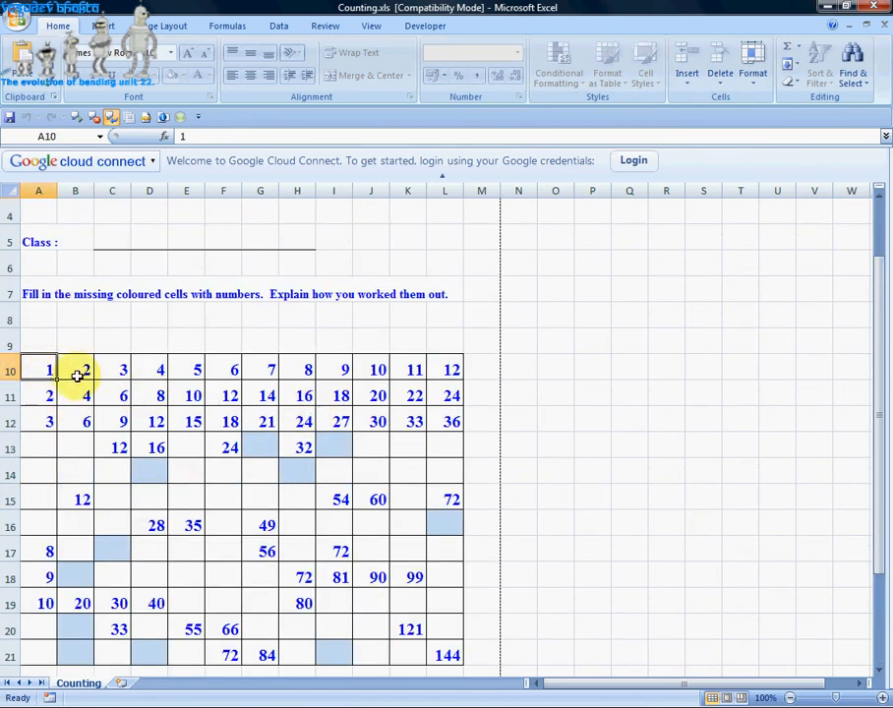
pyautogui.scroll(3)
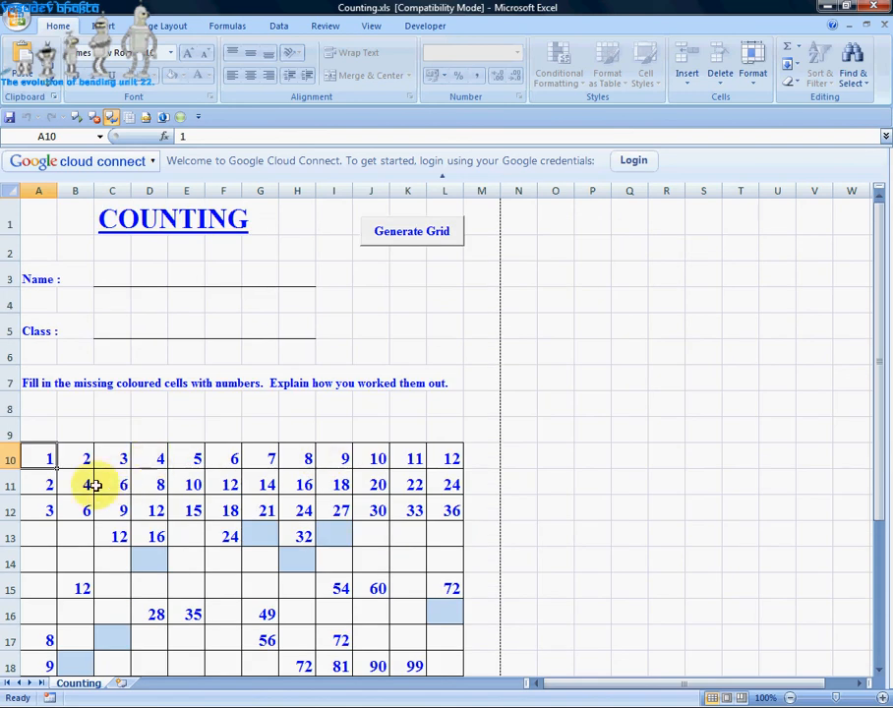
pyautogui.scroll(-3)
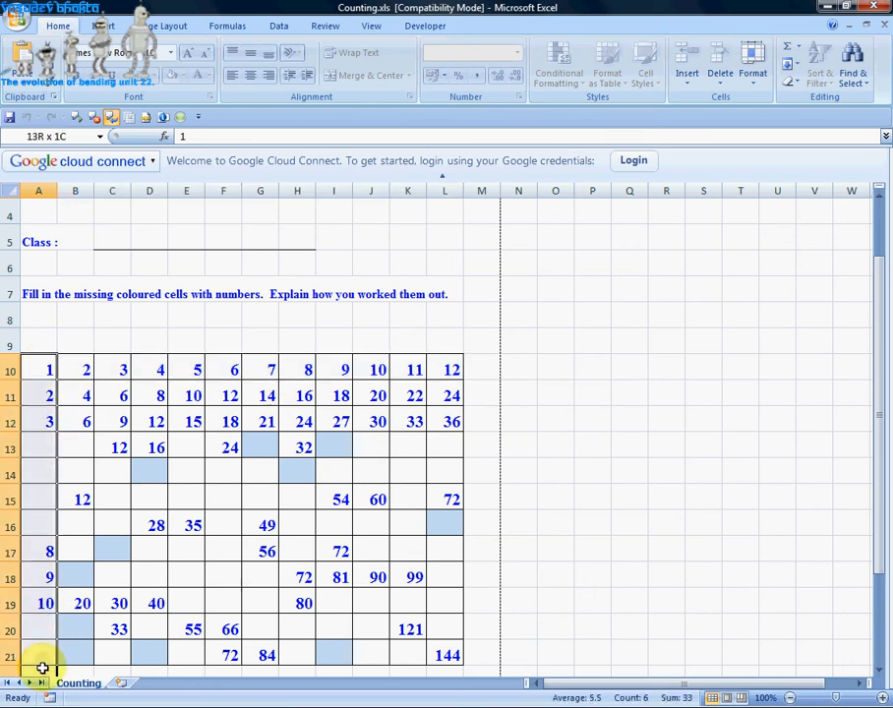
pyautogui.click(86, 369)
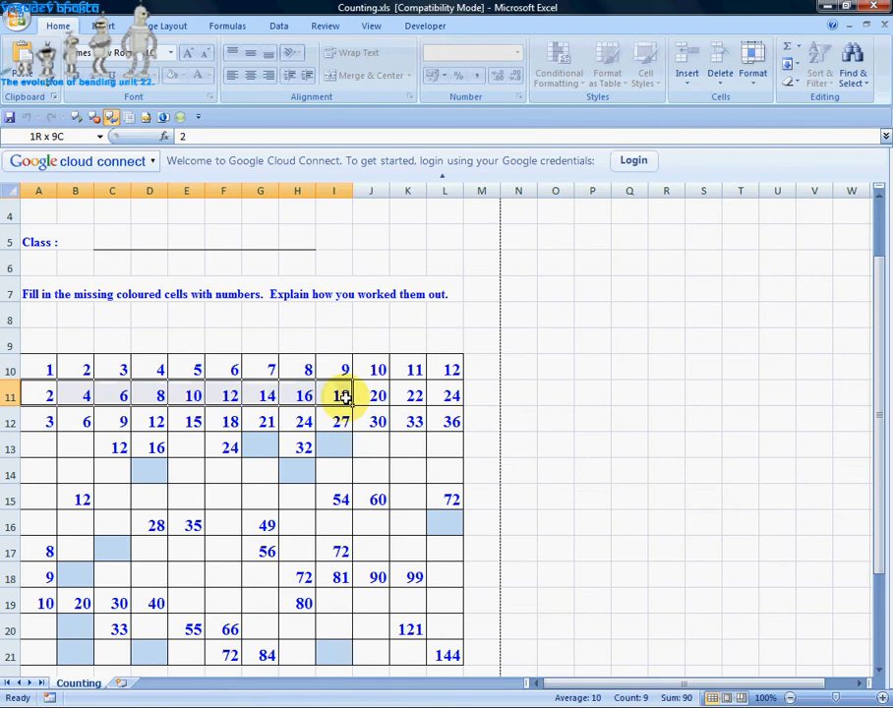
pyautogui.click(75, 368)
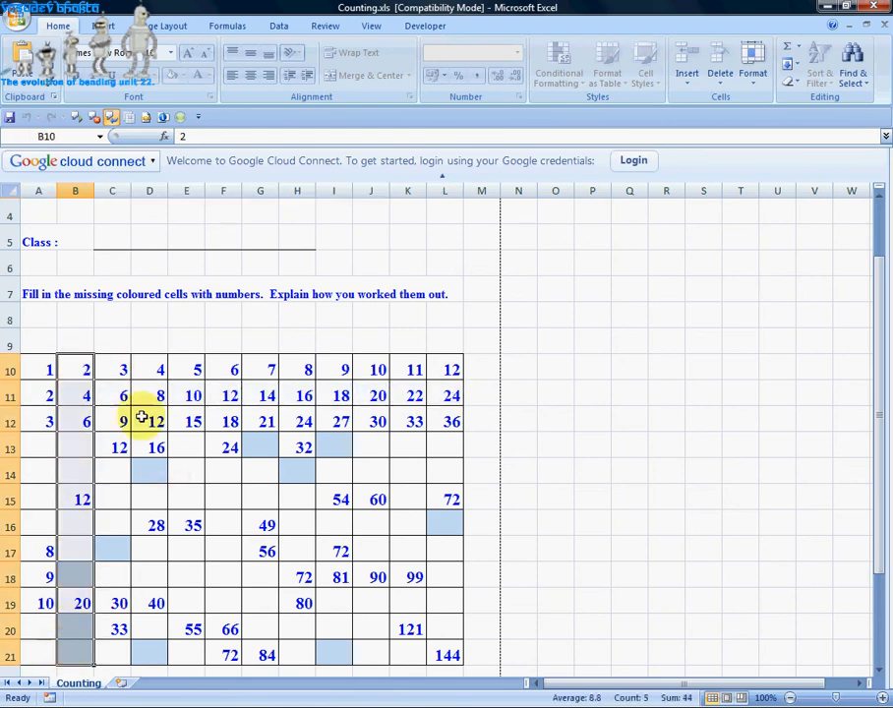
pyautogui.click(112, 369)
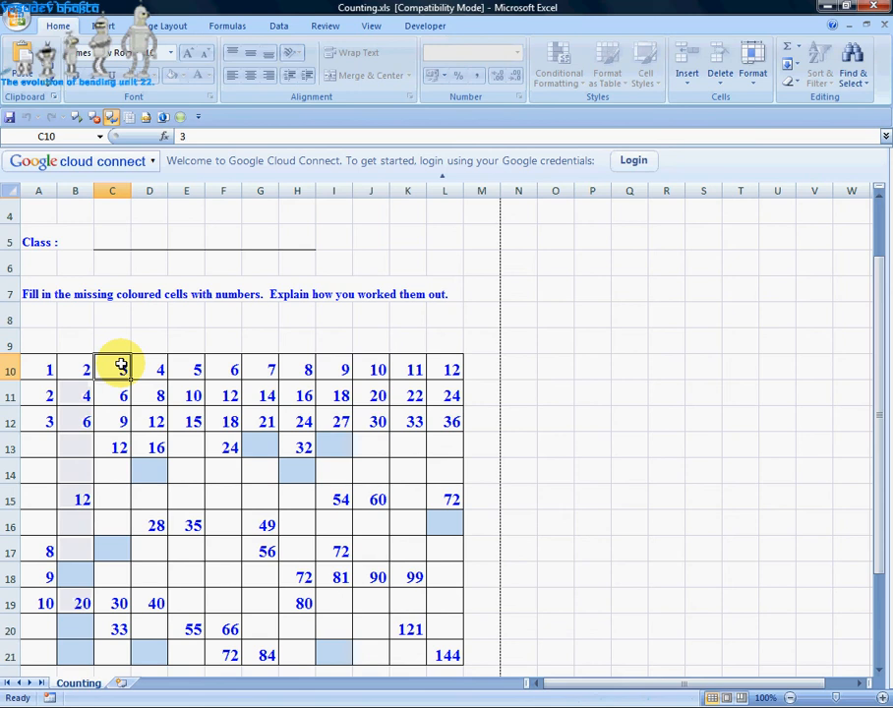
pyautogui.moveTo(121, 369); pyautogui.dragTo(121, 649)
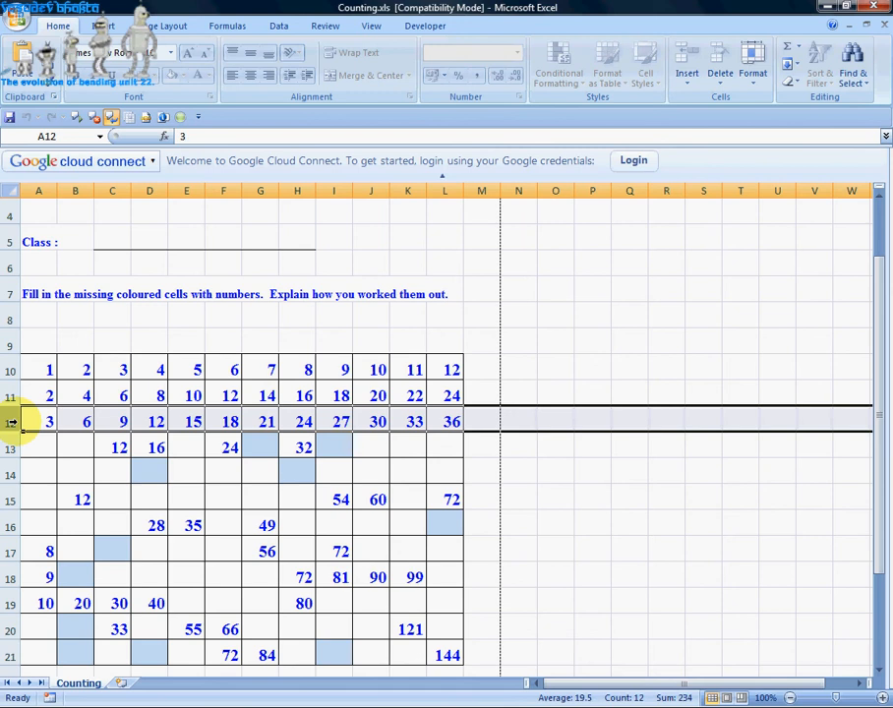
pyautogui.click(149, 473)
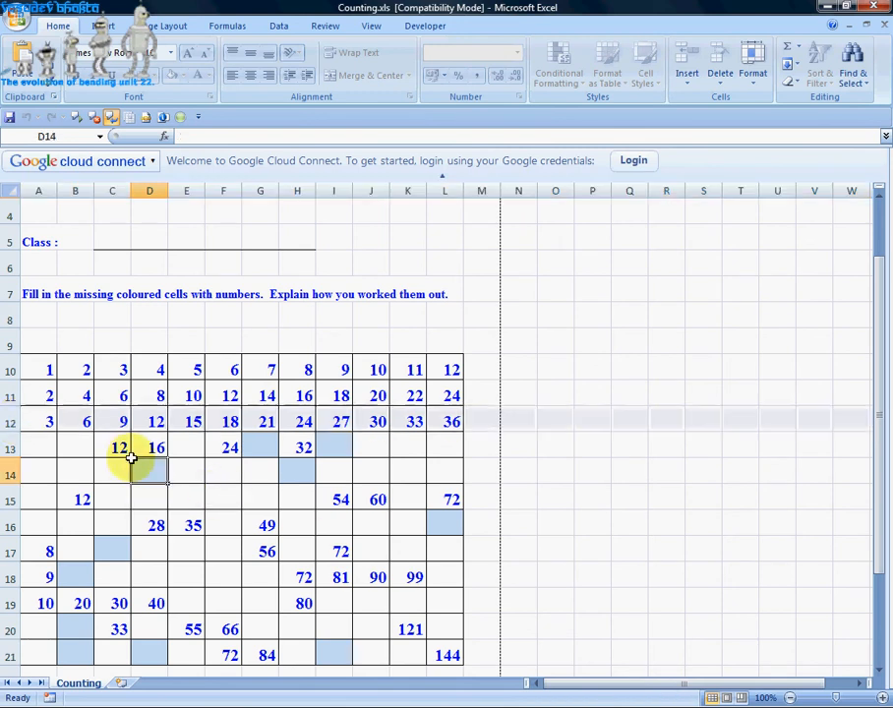
pyautogui.click(150, 473)
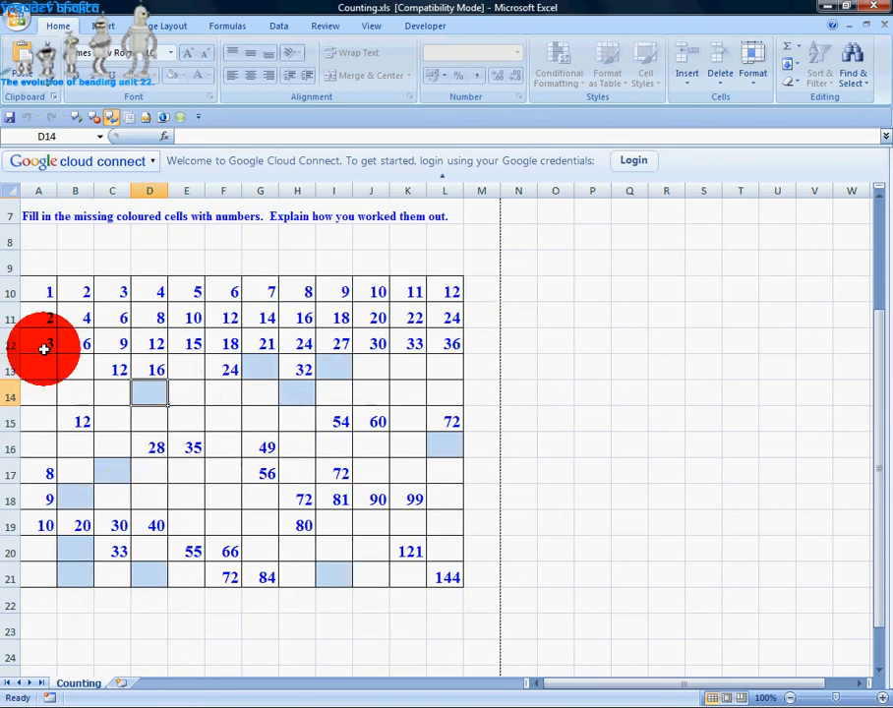
pyautogui.scroll(3)
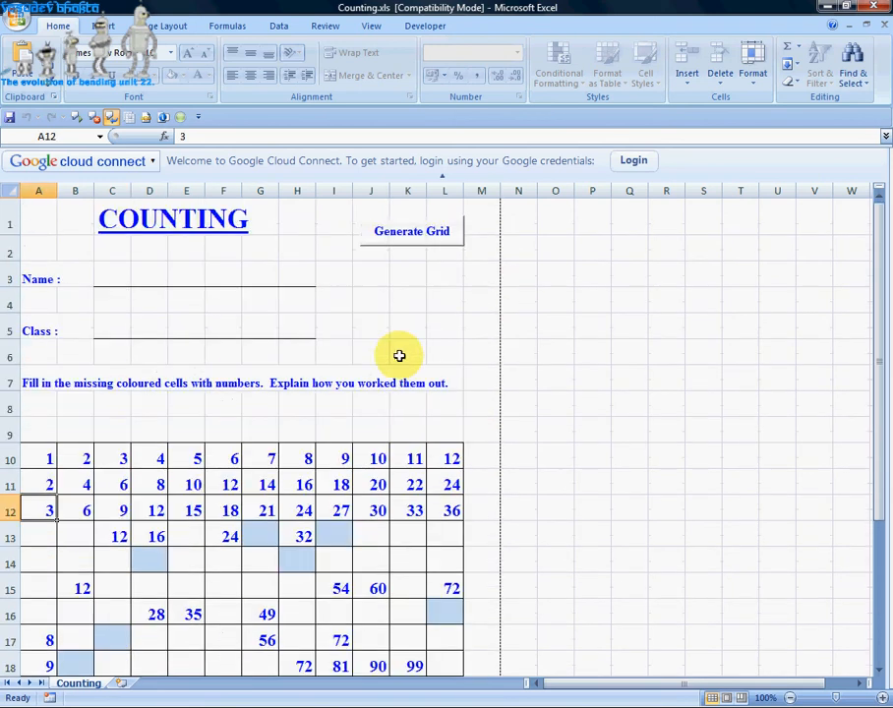
pyautogui.scroll(-3)
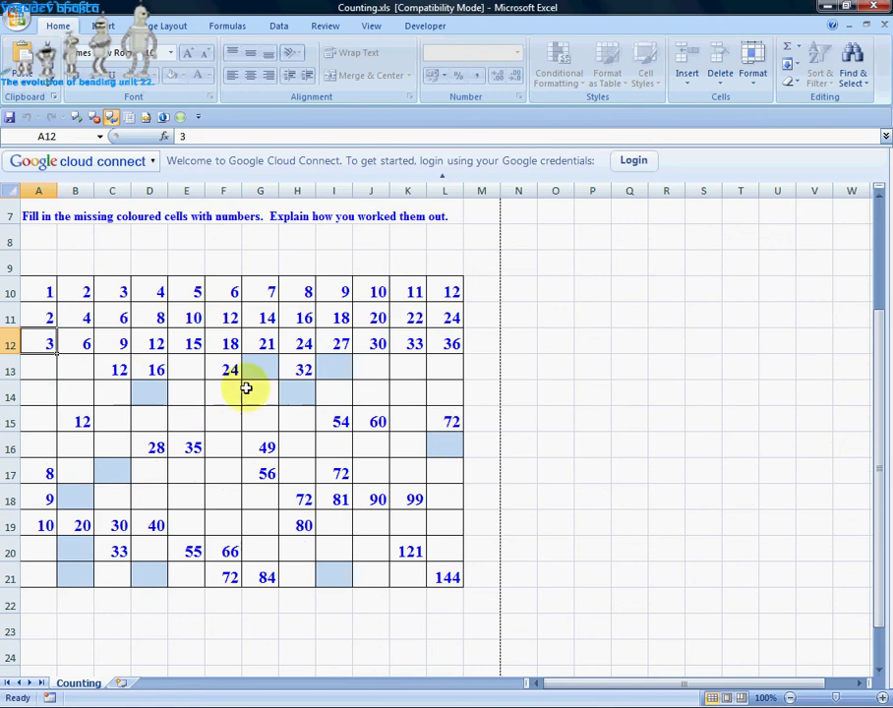
pyautogui.moveTo(93, 221)
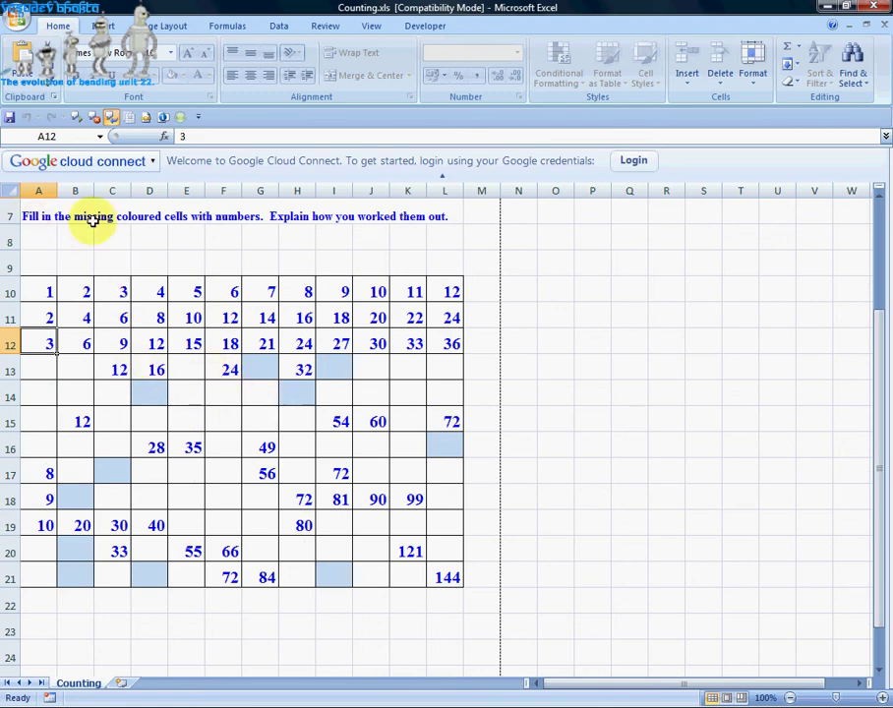
pyautogui.moveTo(250, 408)
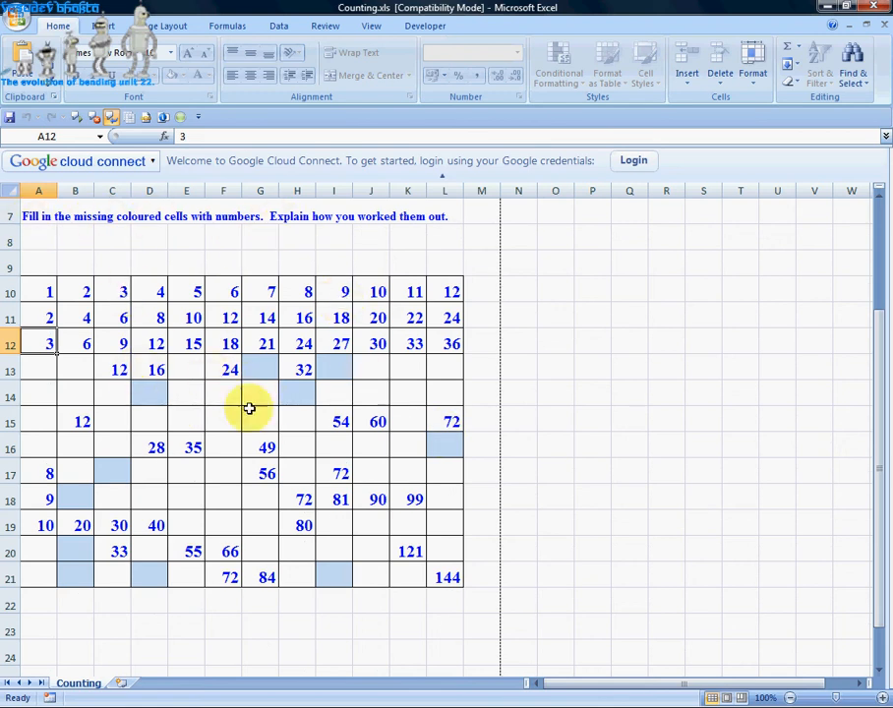
pyautogui.moveTo(111, 473)
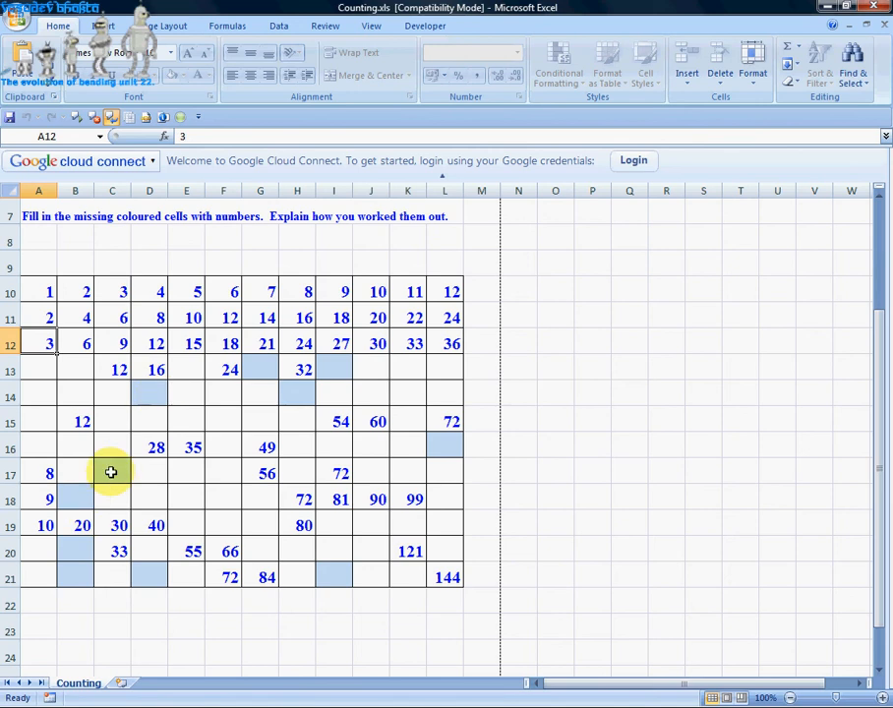
pyautogui.moveTo(362, 559)
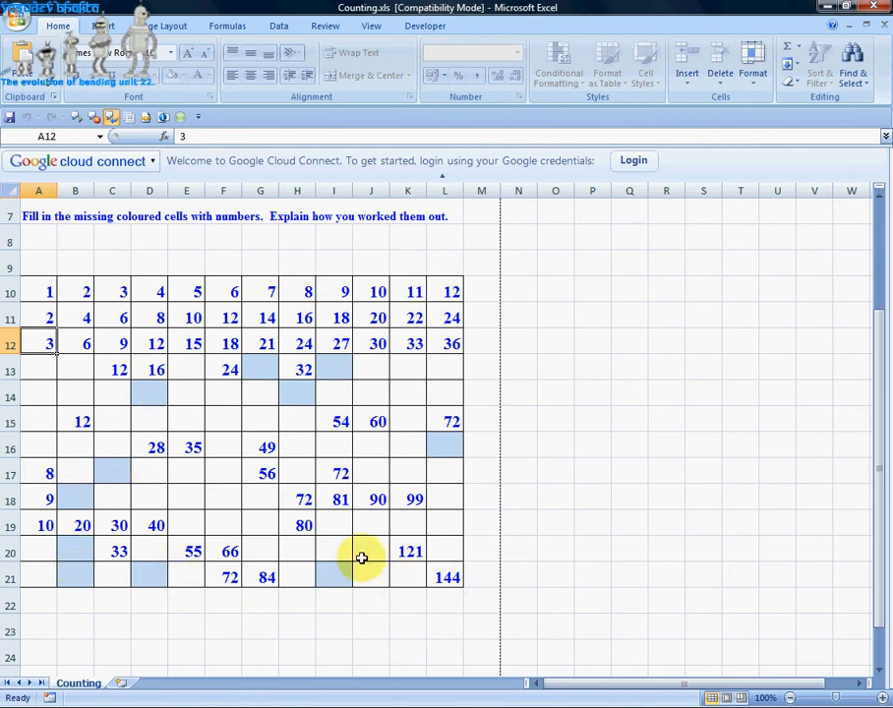
pyautogui.moveTo(368, 243)
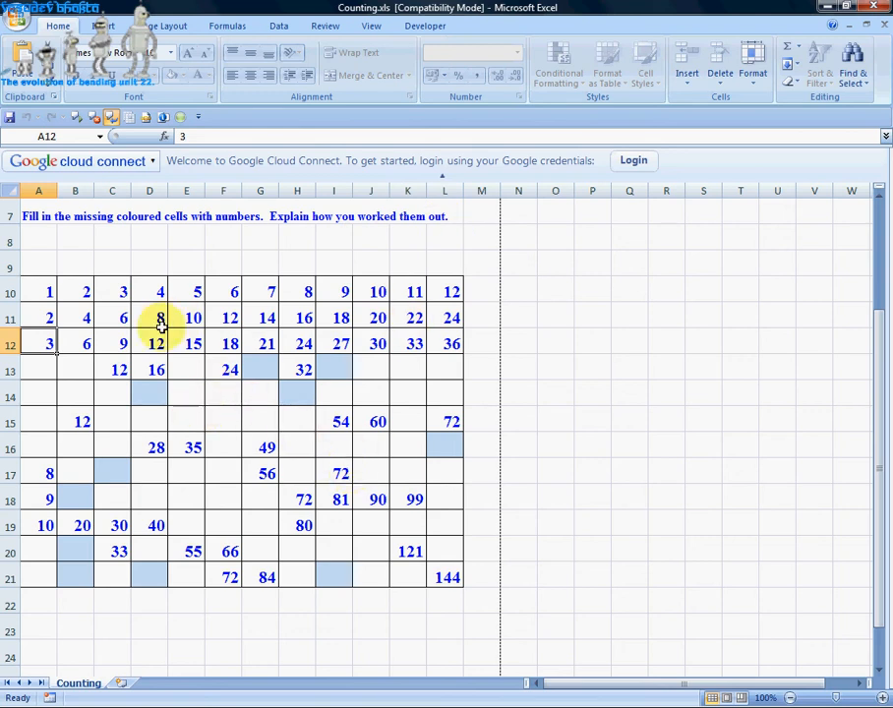
pyautogui.moveTo(175, 406)
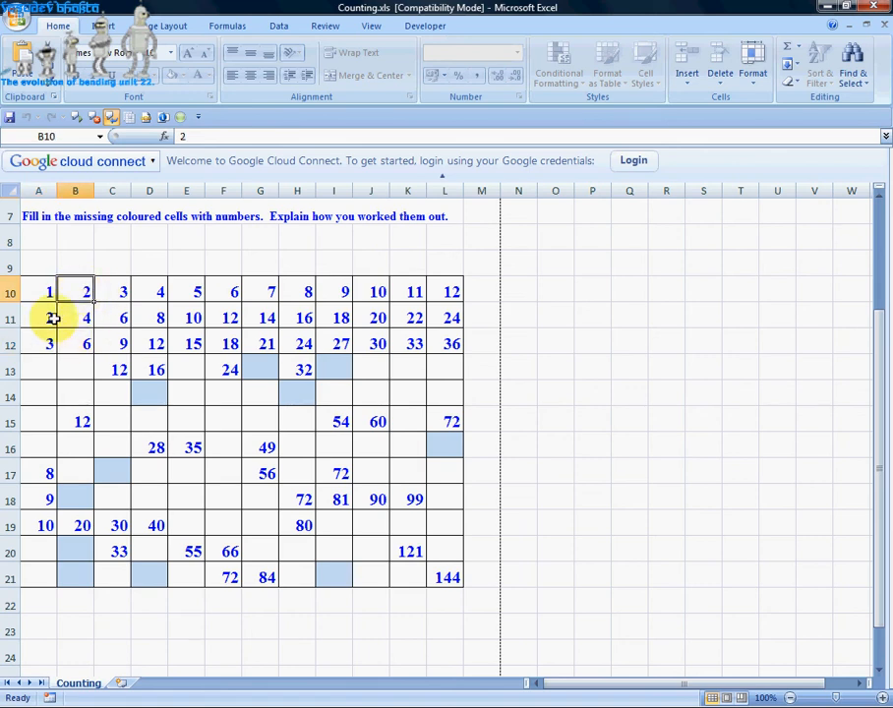
pyautogui.click(38, 291)
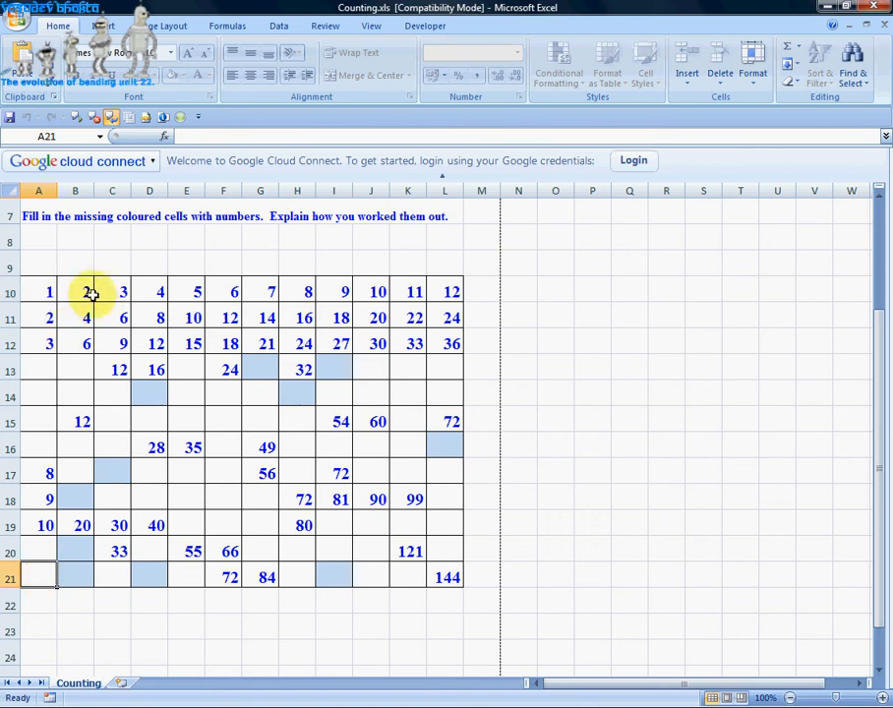
pyautogui.click(75, 291)
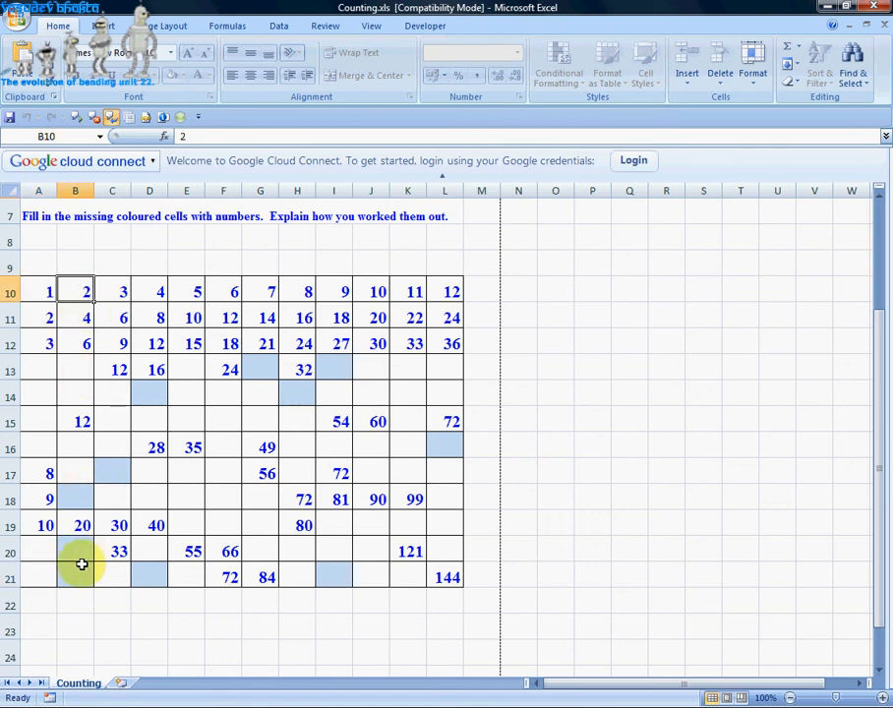
pyautogui.click(74, 577)
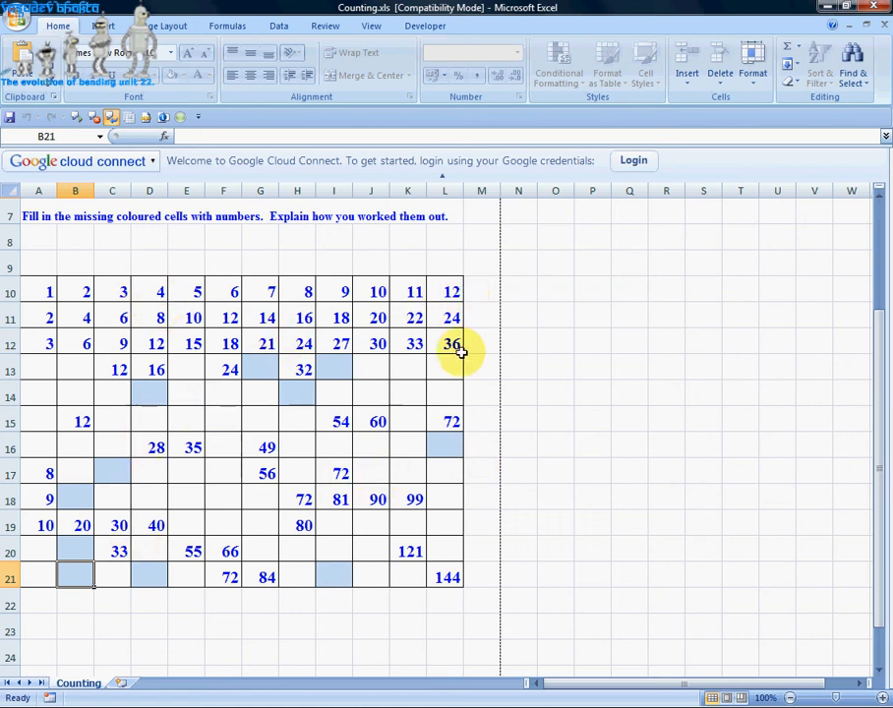
pyautogui.moveTo(95, 512)
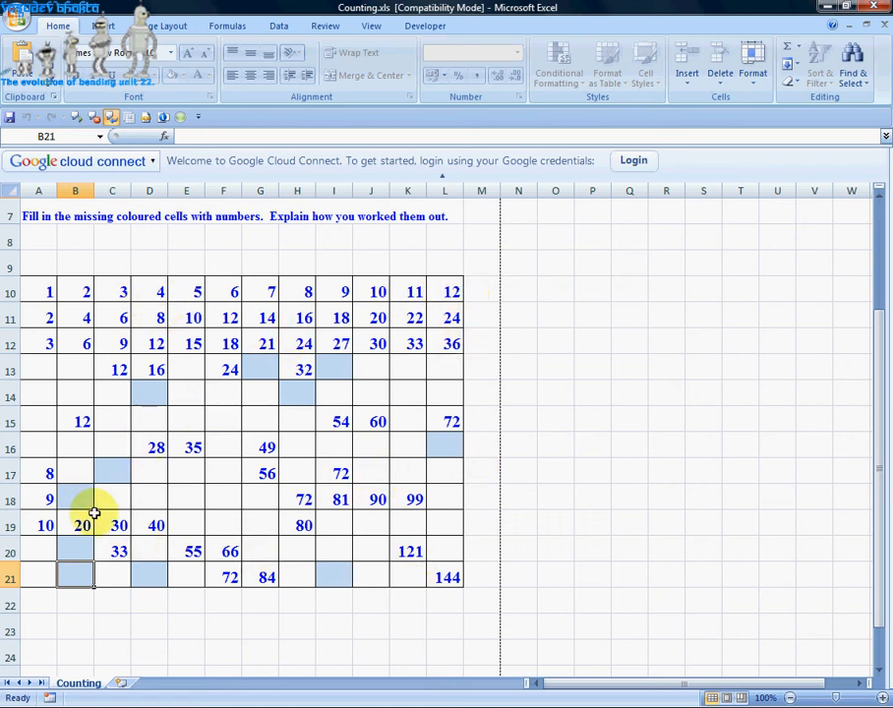
pyautogui.moveTo(37, 364)
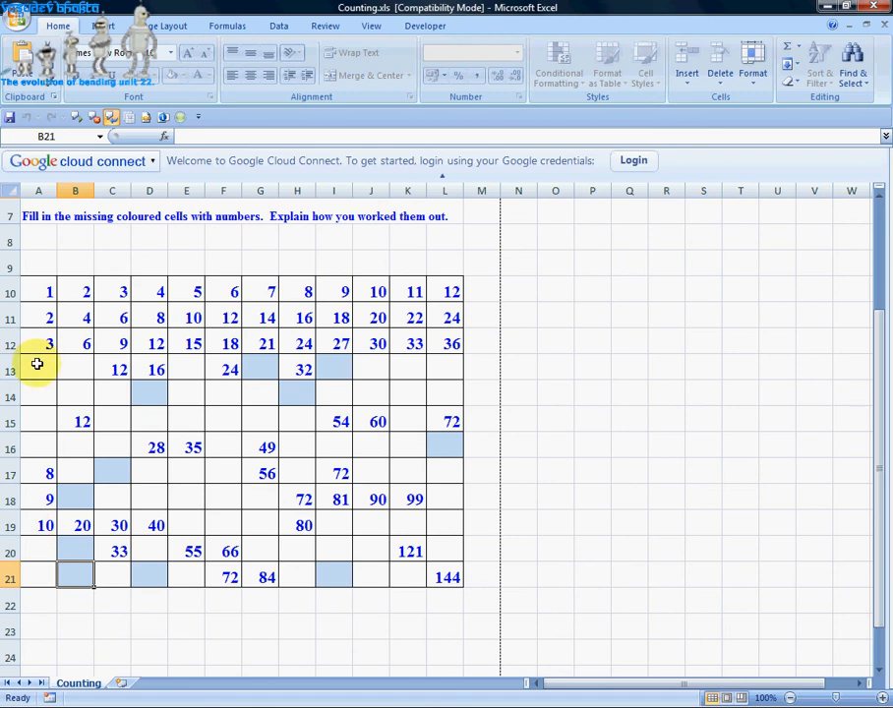
pyautogui.click(39, 343)
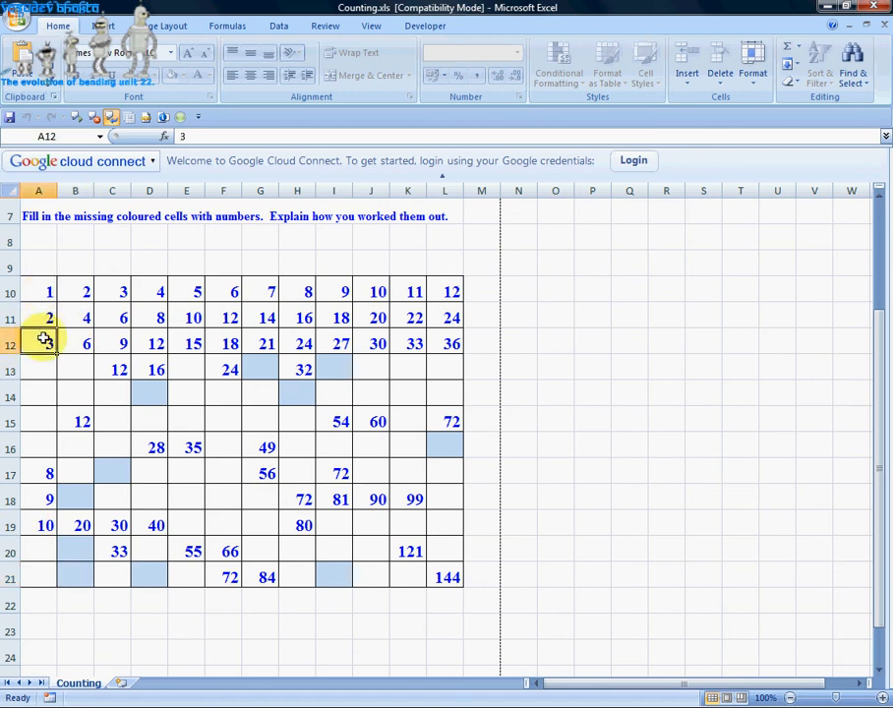
pyautogui.click(407, 343)
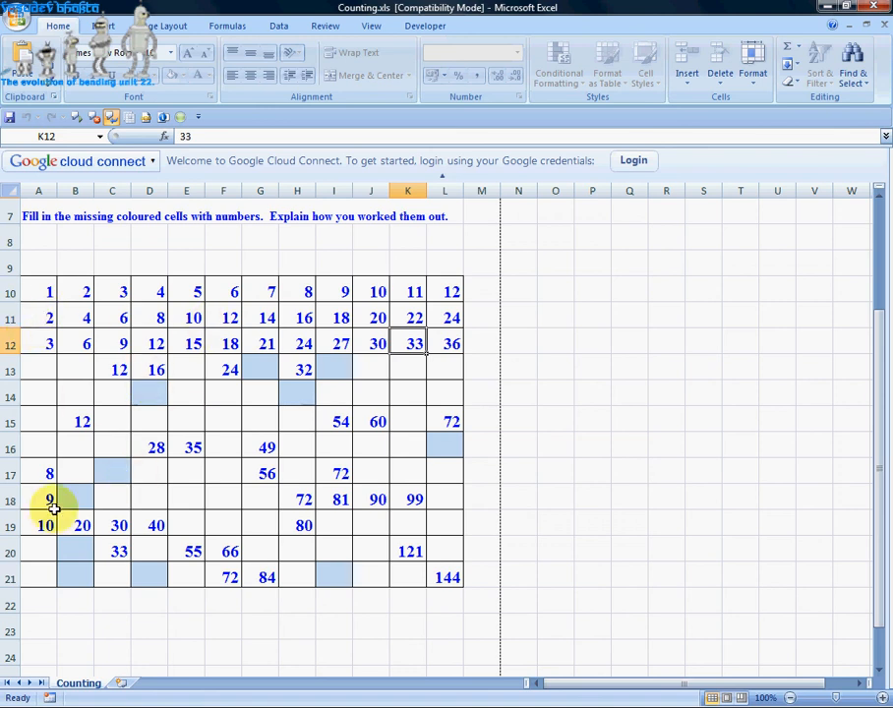
pyautogui.click(37, 577)
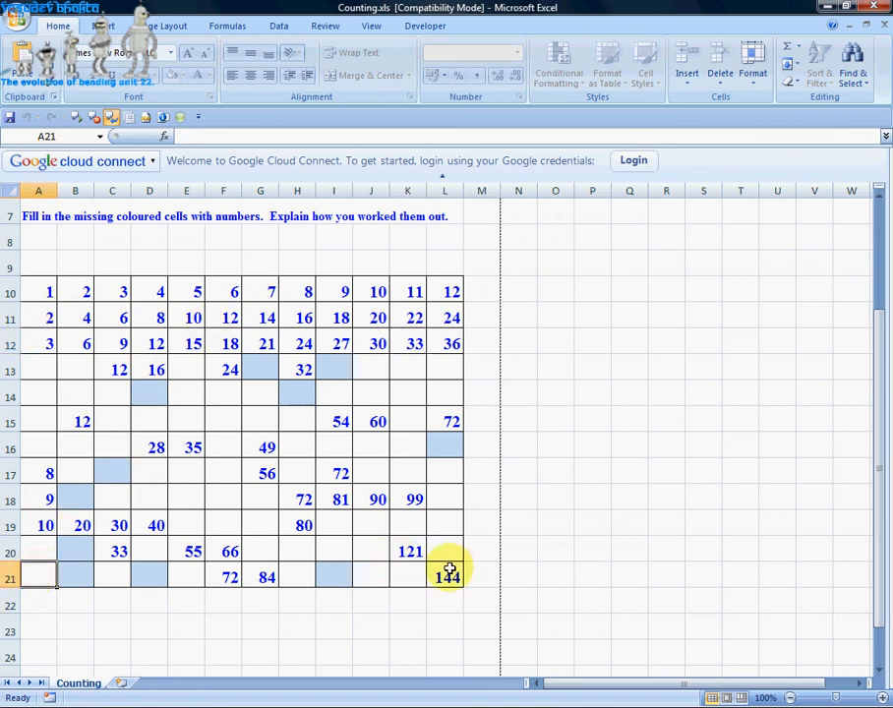
pyautogui.click(445, 577)
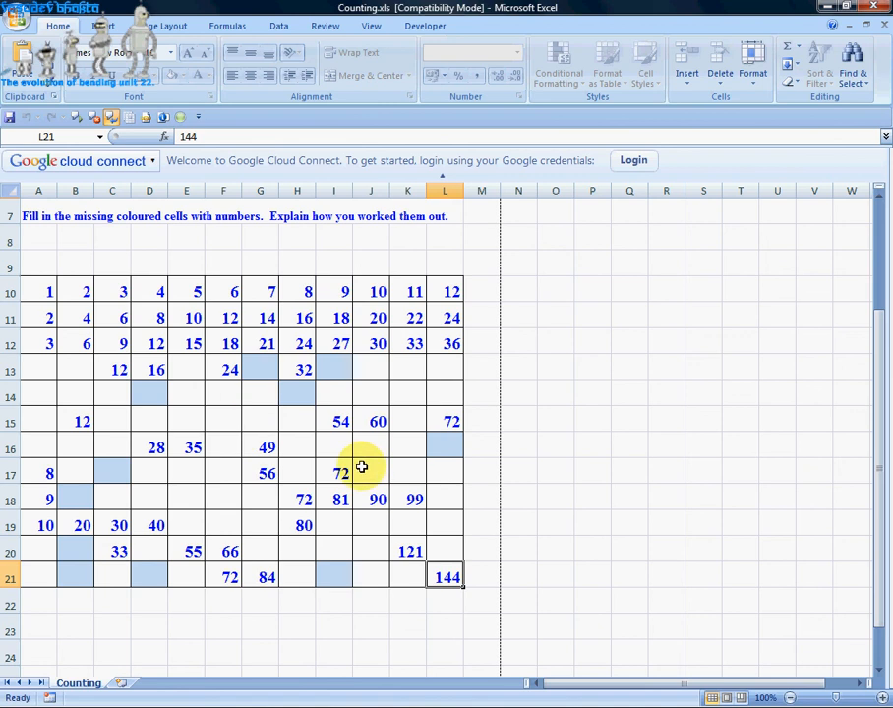
pyautogui.scroll(-3)
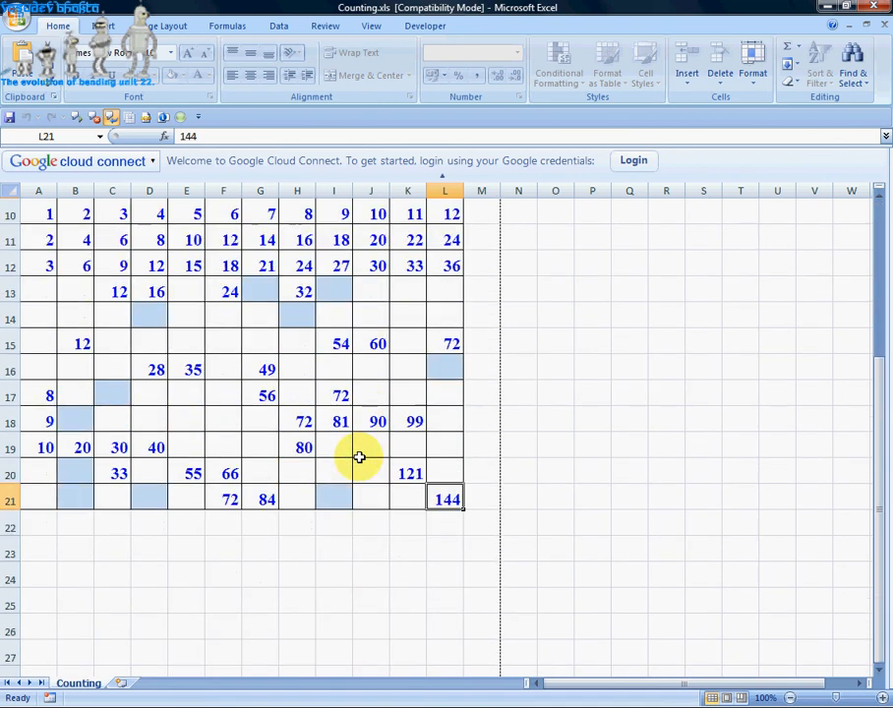
# Point out the blue blank cells D14, L16 and G13 in the grid.
pyautogui.scroll(3)
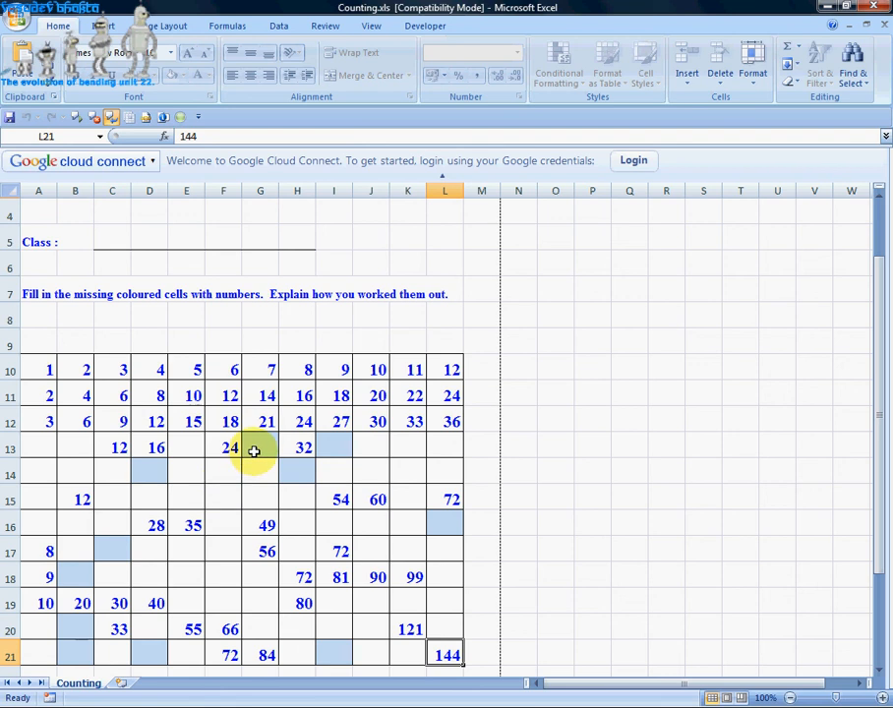
pyautogui.click(148, 472)
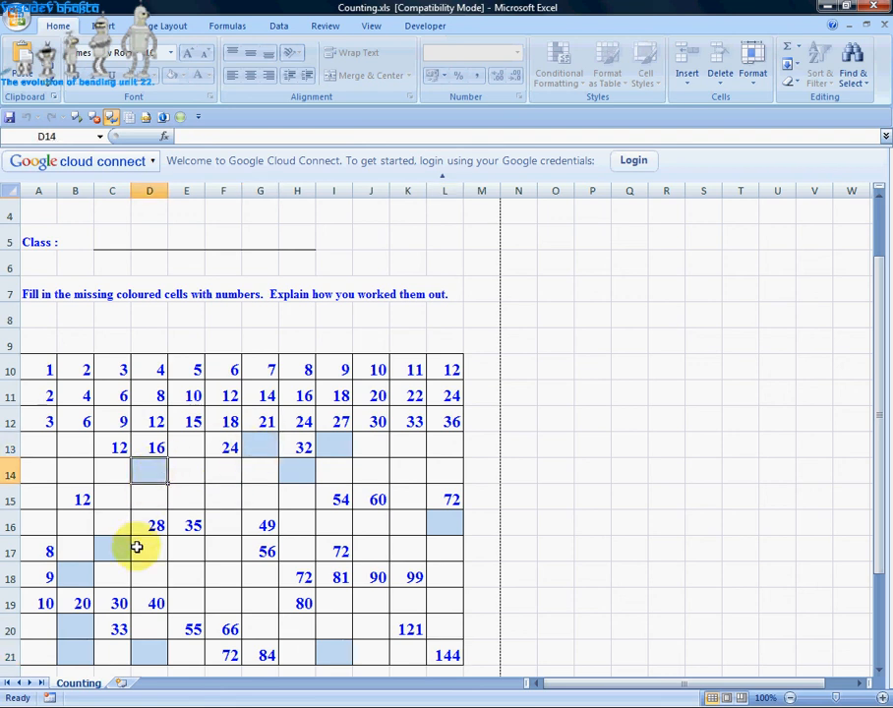
pyautogui.click(112, 550)
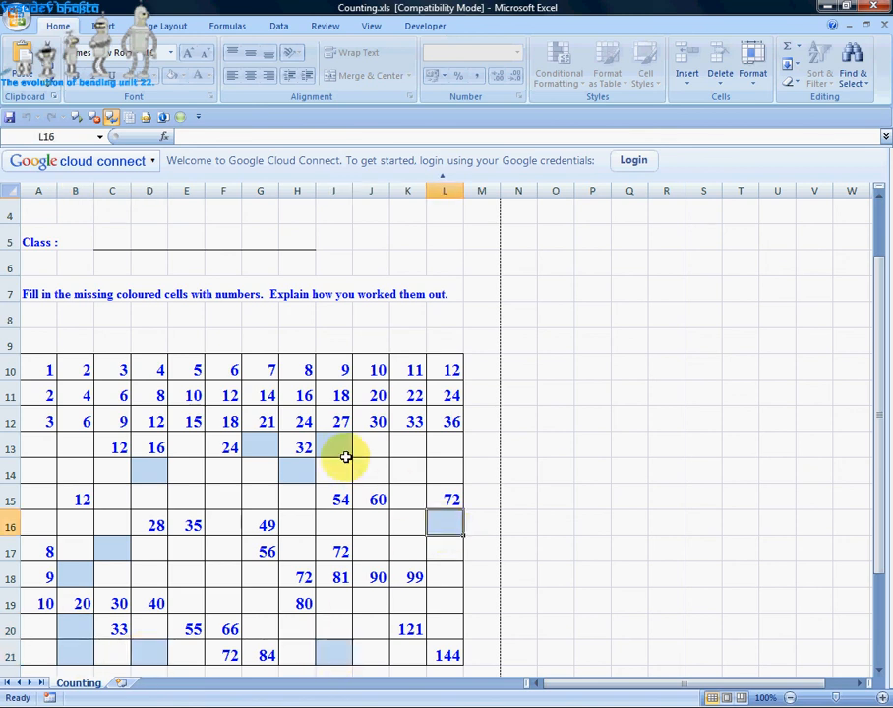
pyautogui.click(260, 447)
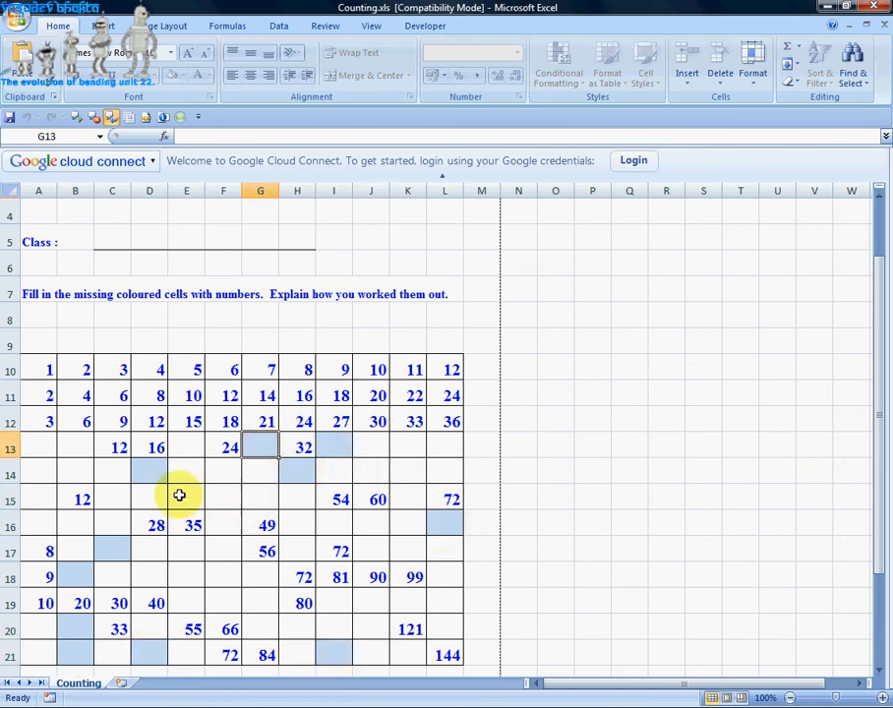
pyautogui.moveTo(298, 509)
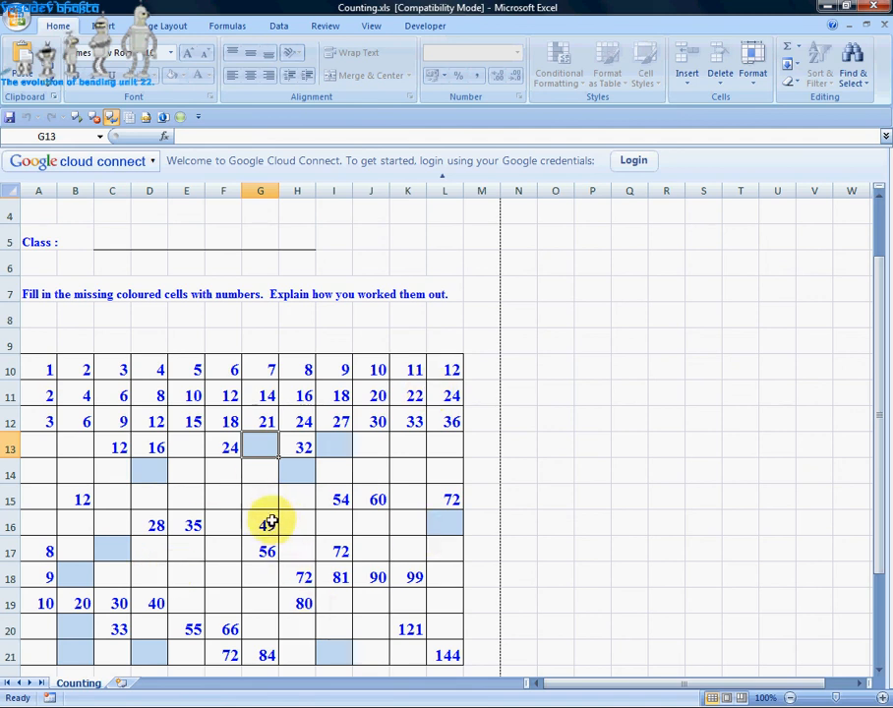
pyautogui.moveTo(59, 346)
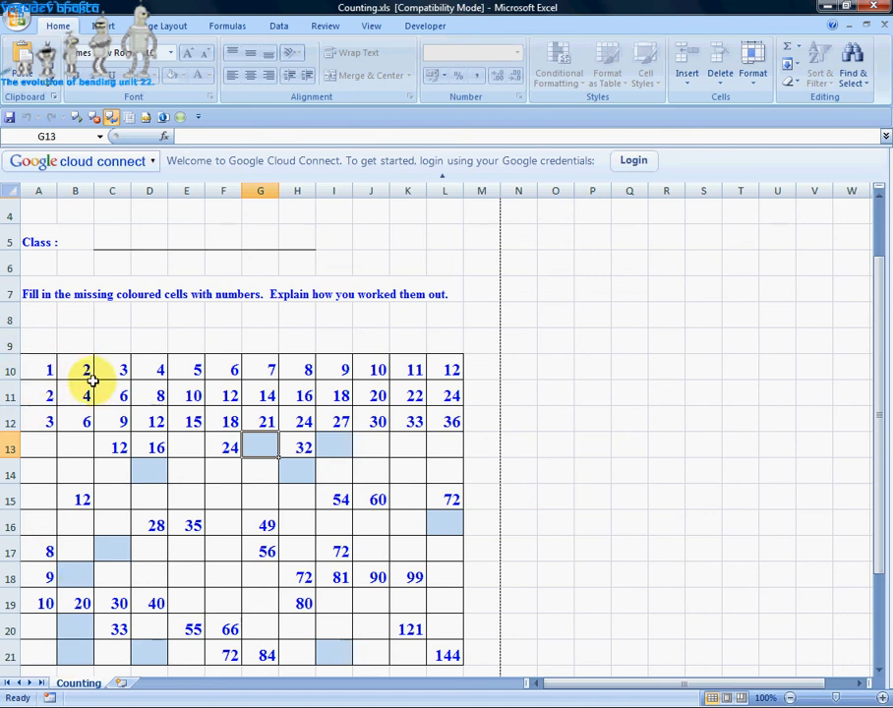
# Point out B11's value 4, empty B17 and blue B21, then bring up the Office menu.
pyautogui.click(75, 369)
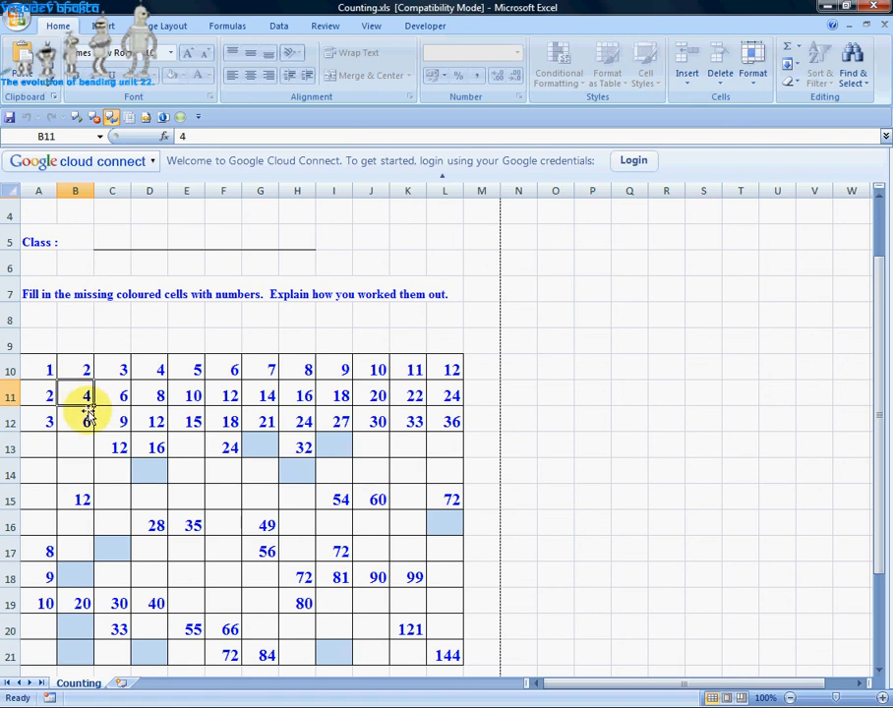
pyautogui.click(75, 472)
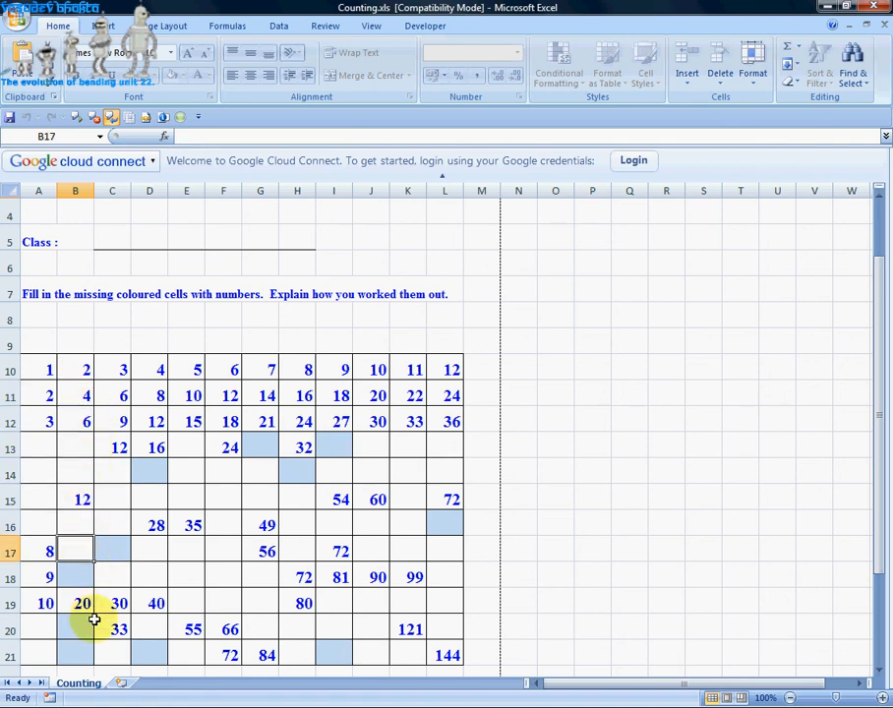
pyautogui.click(74, 629)
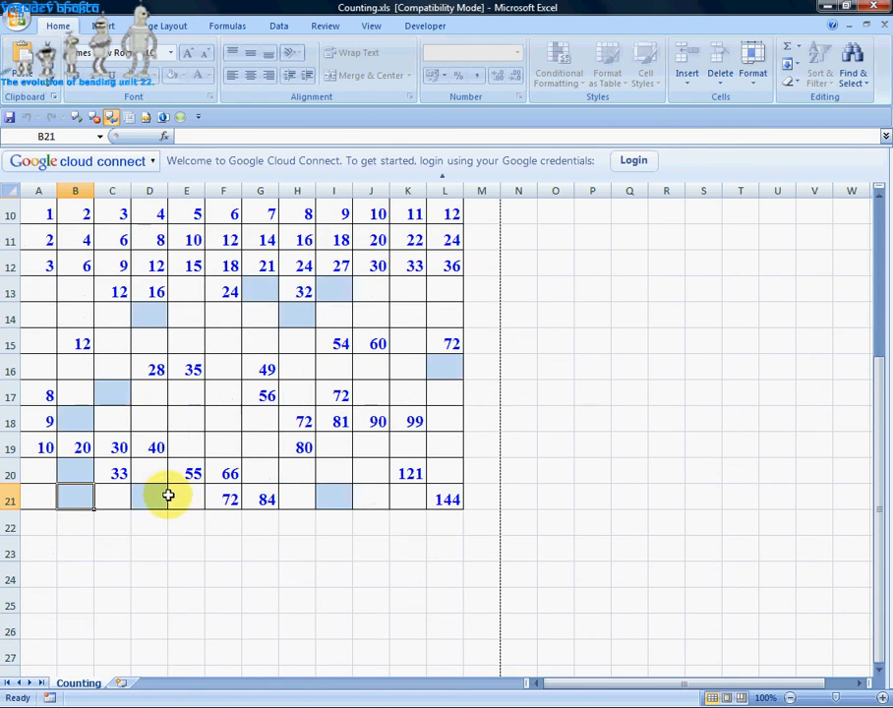
pyautogui.scroll(3)
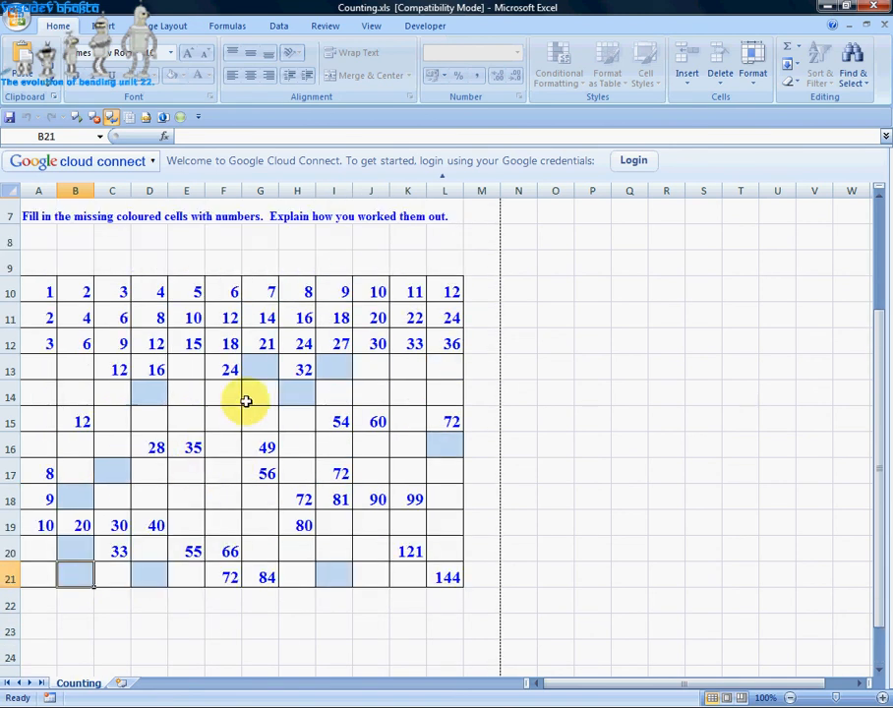
pyautogui.click(29, 27)
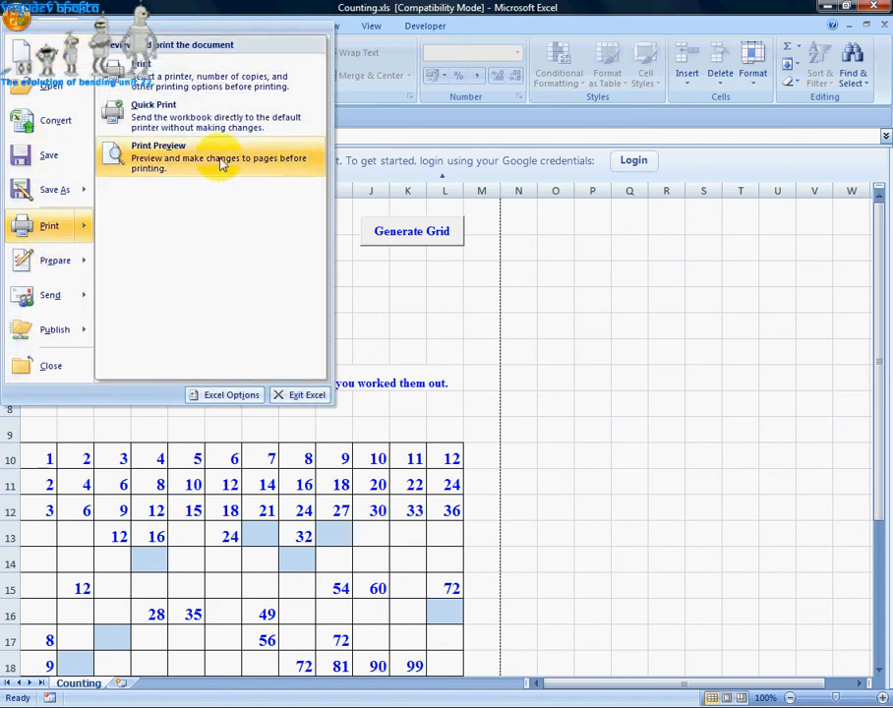
# Show the sheet in Print Preview as a one-page printout, then close the preview.
pyautogui.click(159, 157)
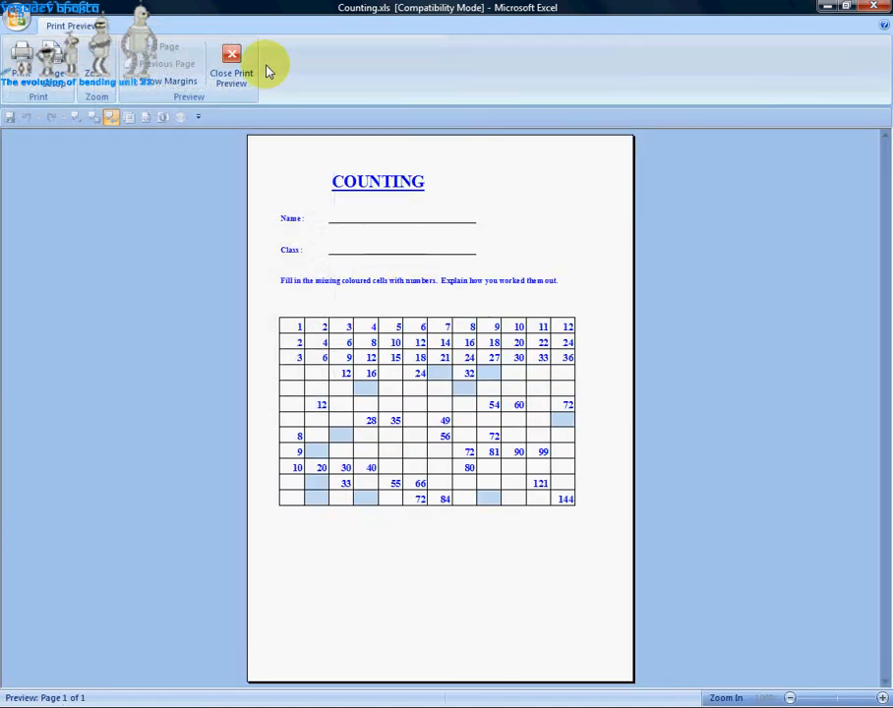
pyautogui.moveTo(231, 64)
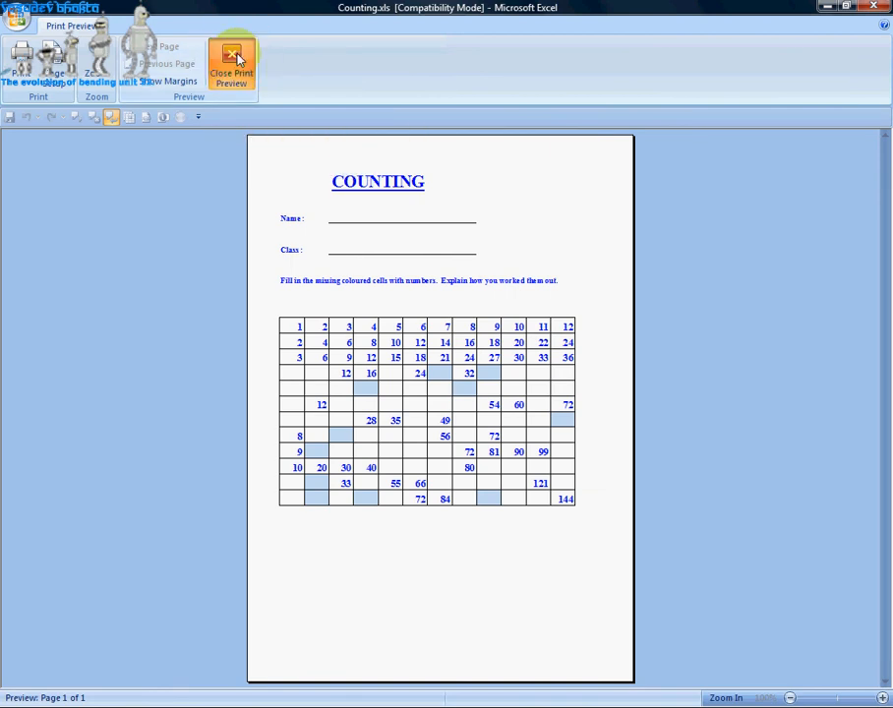
pyautogui.click(231, 61)
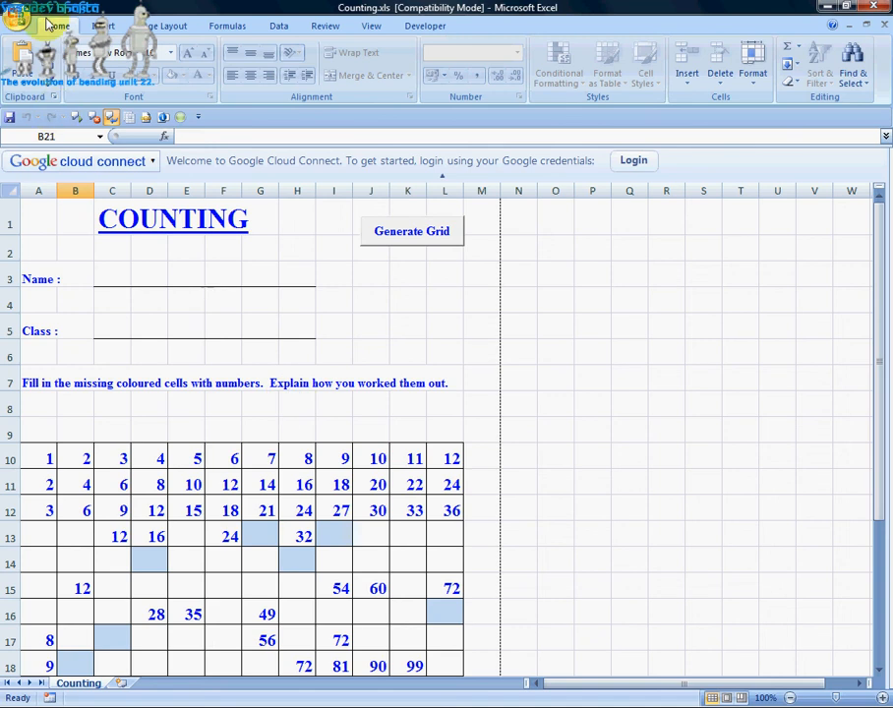
pyautogui.moveTo(97, 234)
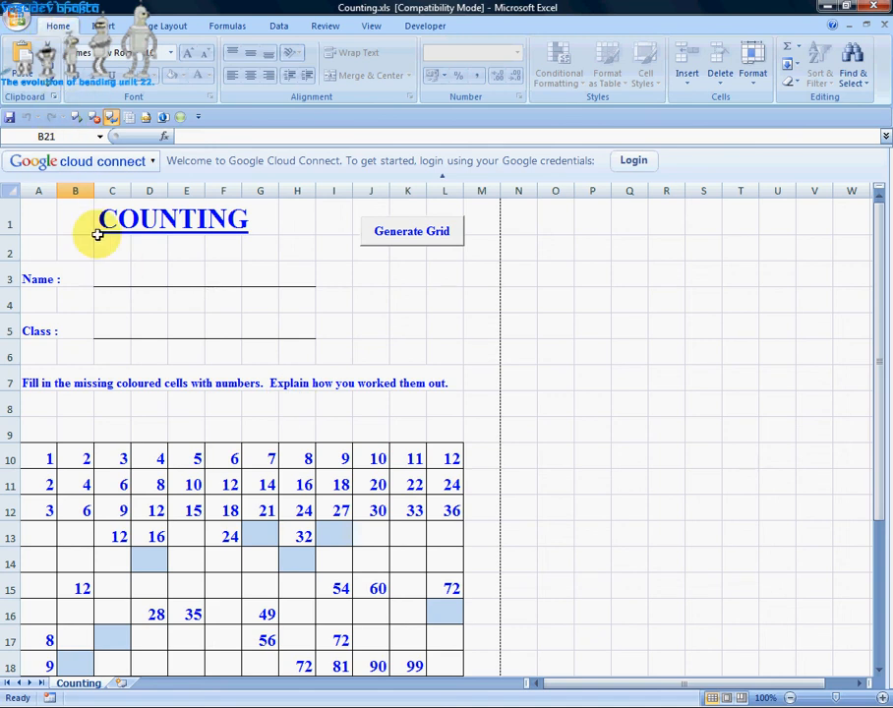